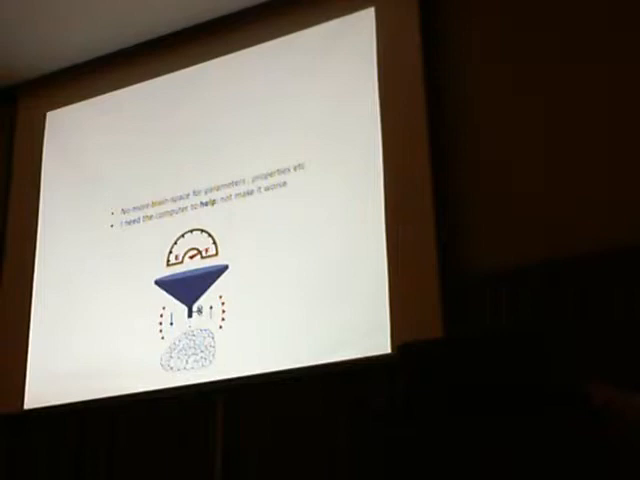
pyautogui.press('Right')
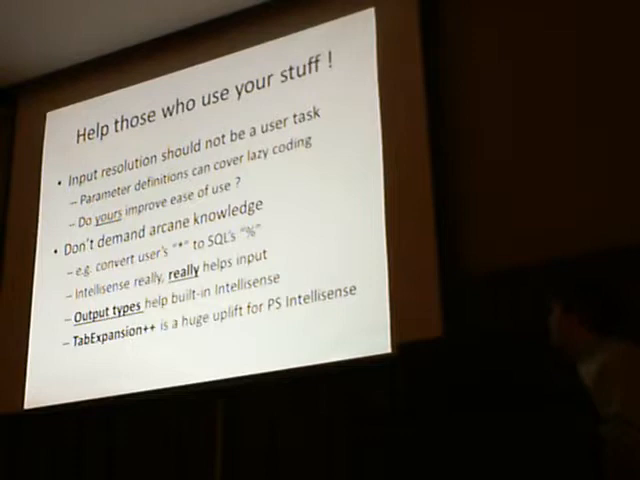